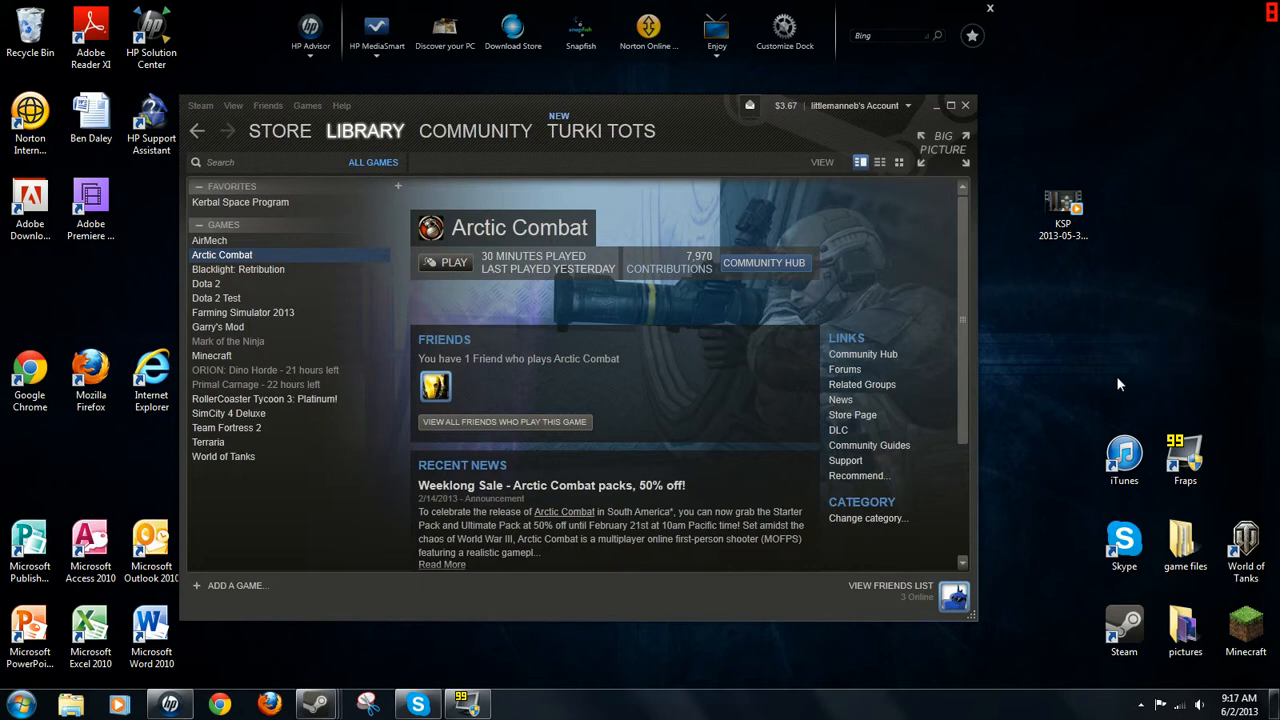
{"action": "mouse_move", "coordinate": [252, 492]}
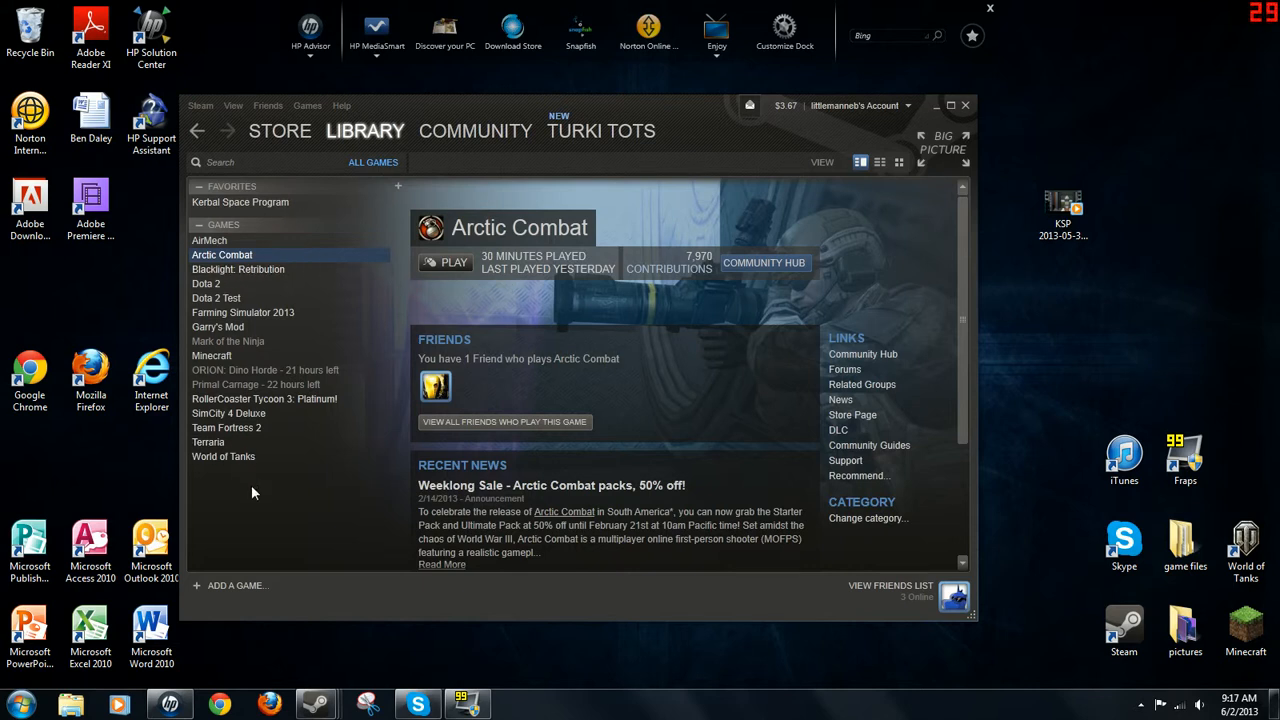
Step: Select Kerbal Space Program under Favorites to show its library page
{"action": "left_click", "coordinate": [240, 202]}
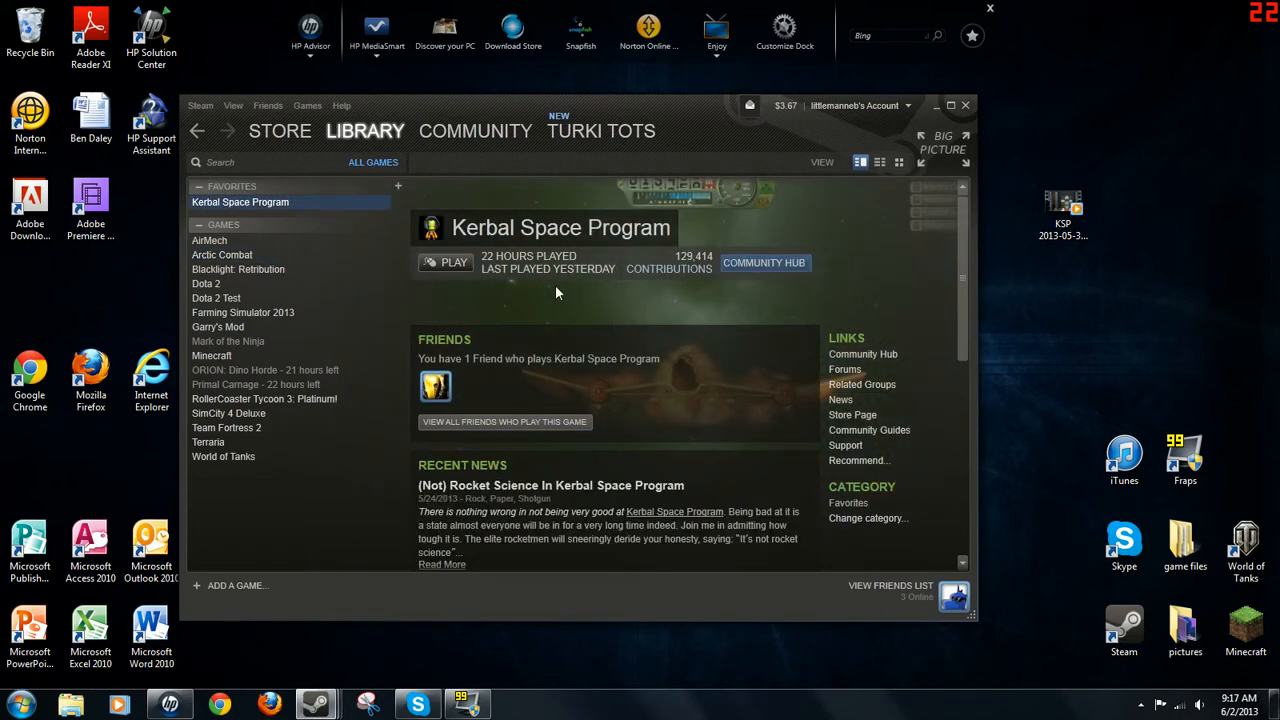
{"action": "mouse_move", "coordinate": [364, 638]}
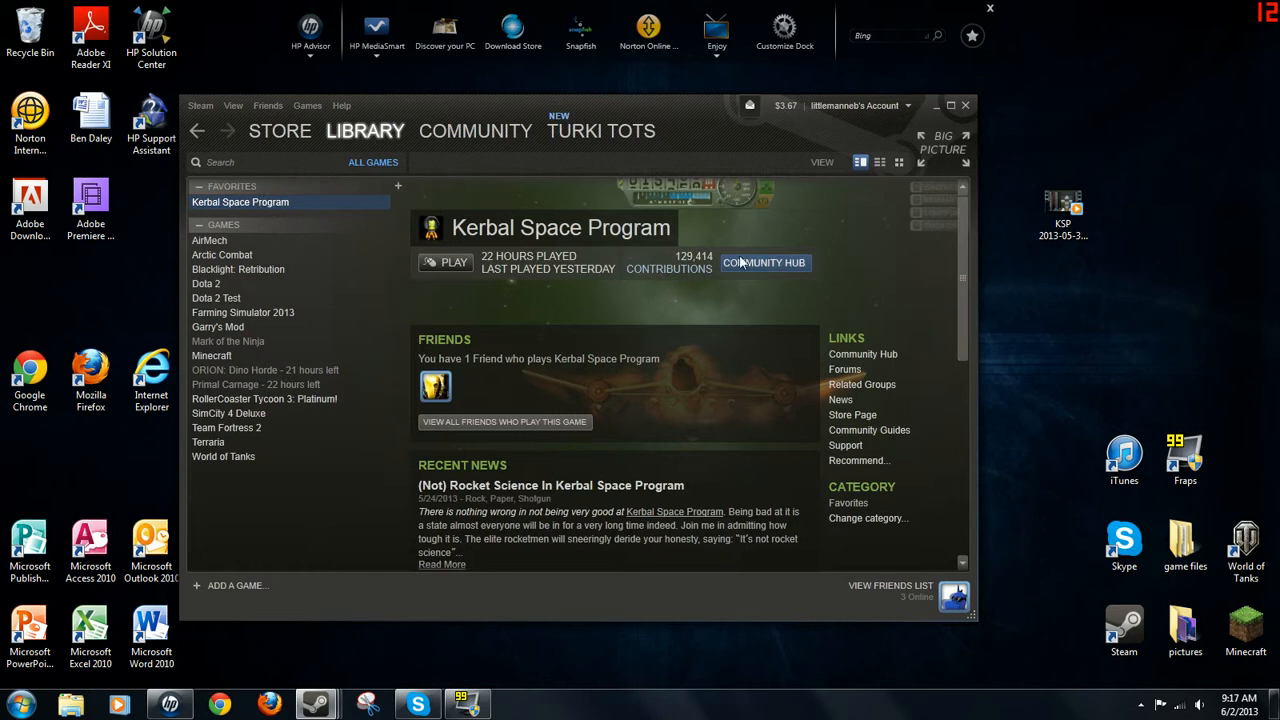
{"action": "mouse_move", "coordinate": [276, 202]}
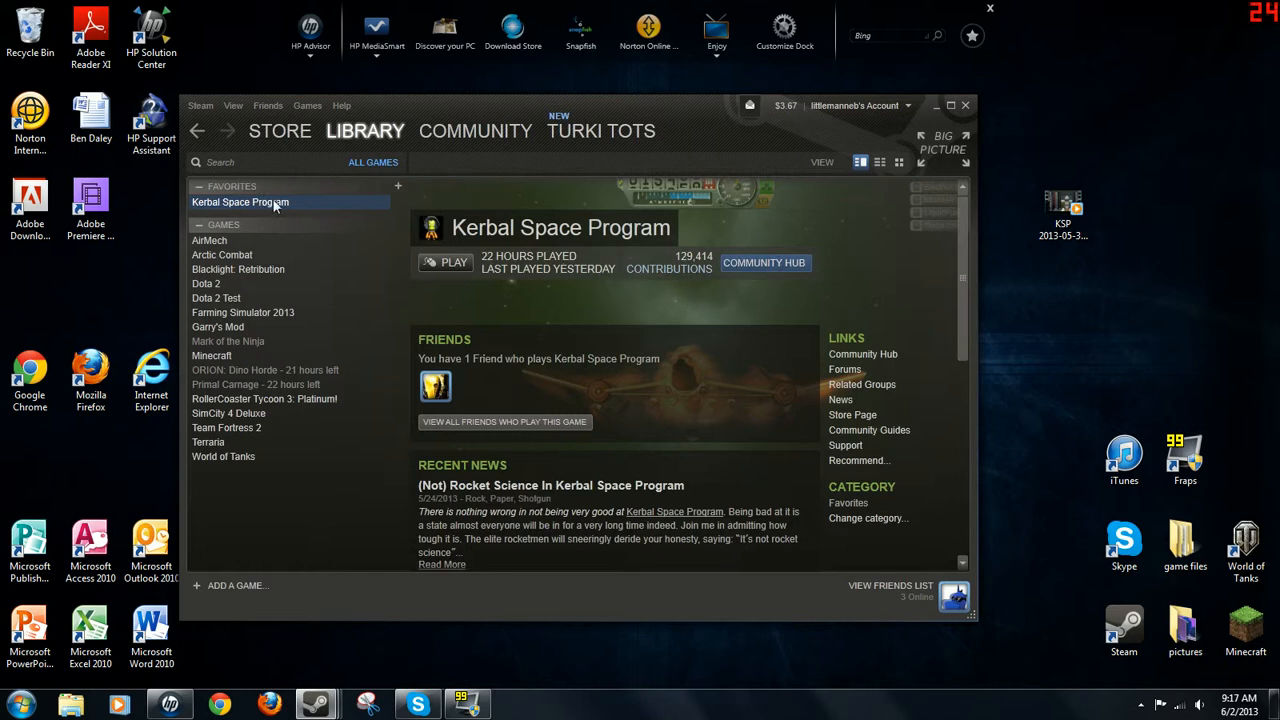
Step: Bring up Kerbal Space Program's Properties window from its context menu
{"action": "right_click", "coordinate": [240, 202]}
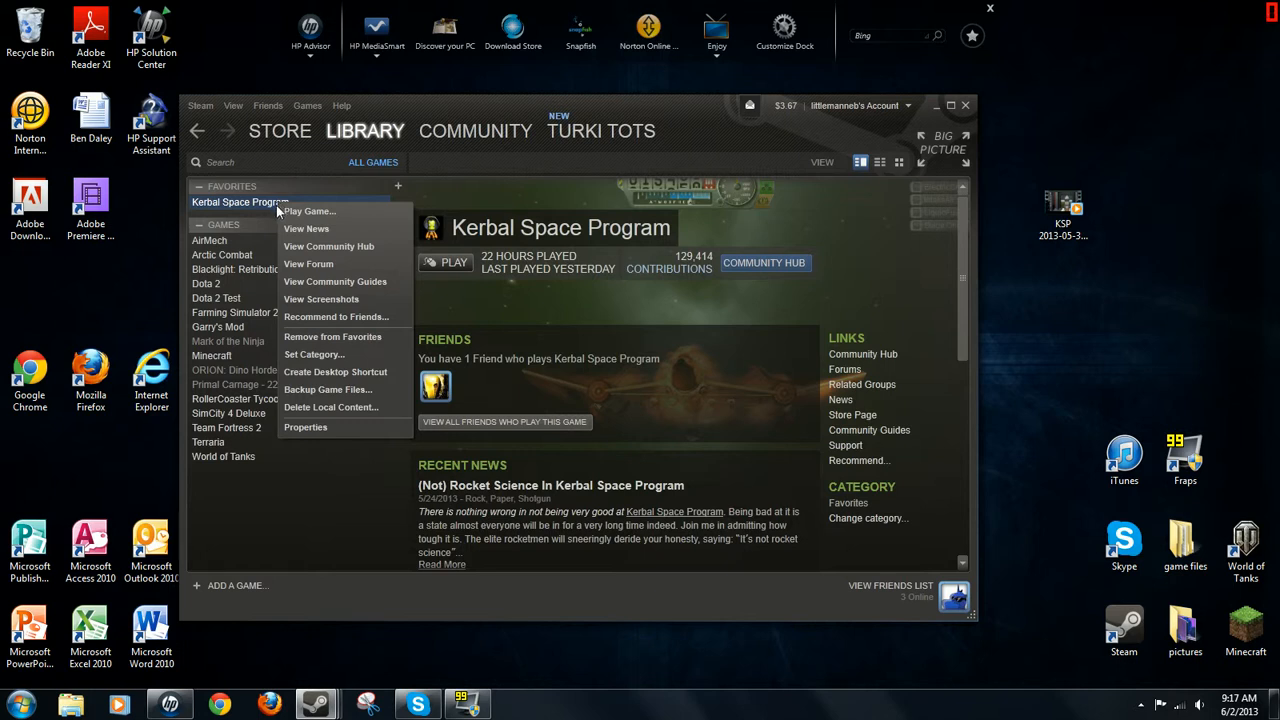
{"action": "mouse_move", "coordinate": [304, 428]}
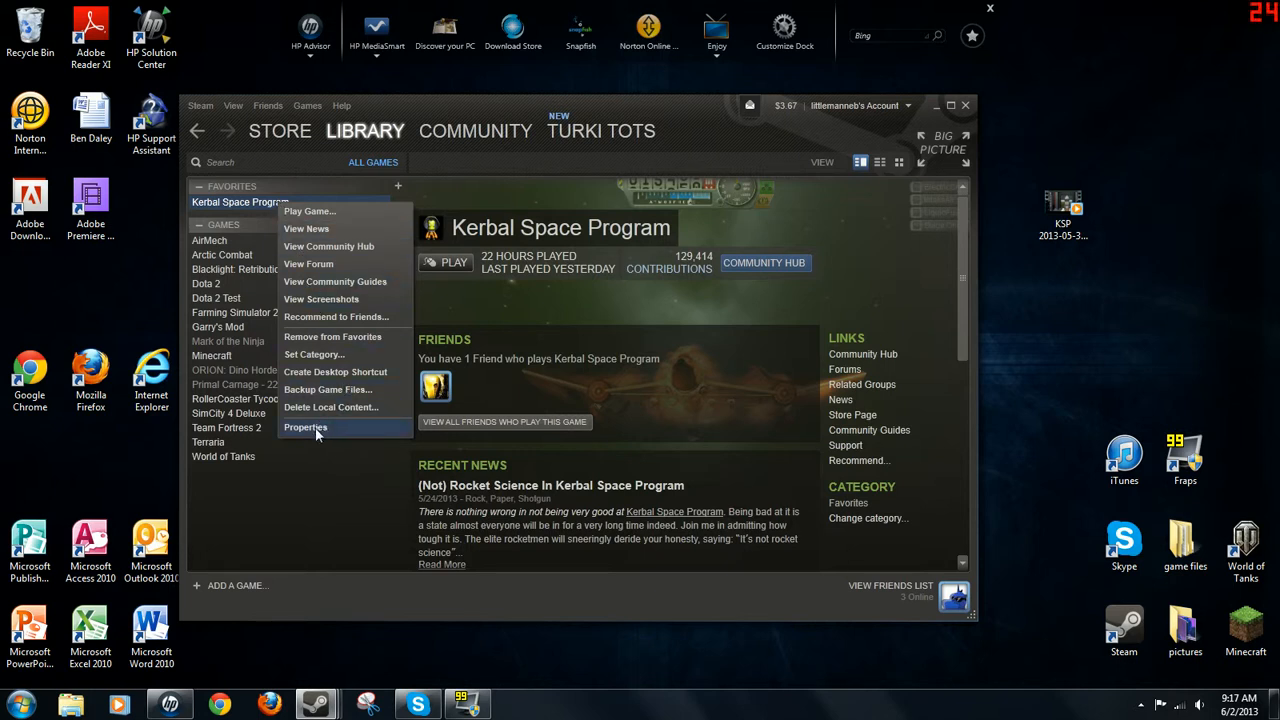
{"action": "left_click", "coordinate": [304, 428]}
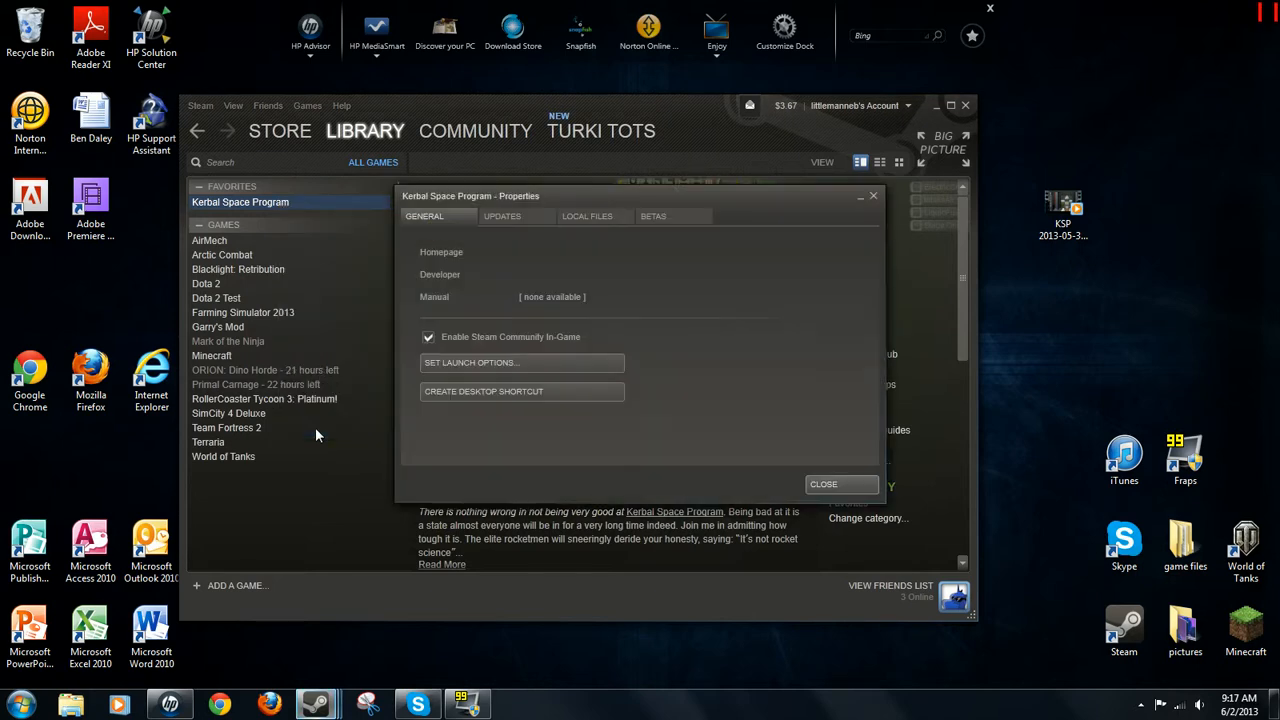
{"action": "mouse_move", "coordinate": [588, 216]}
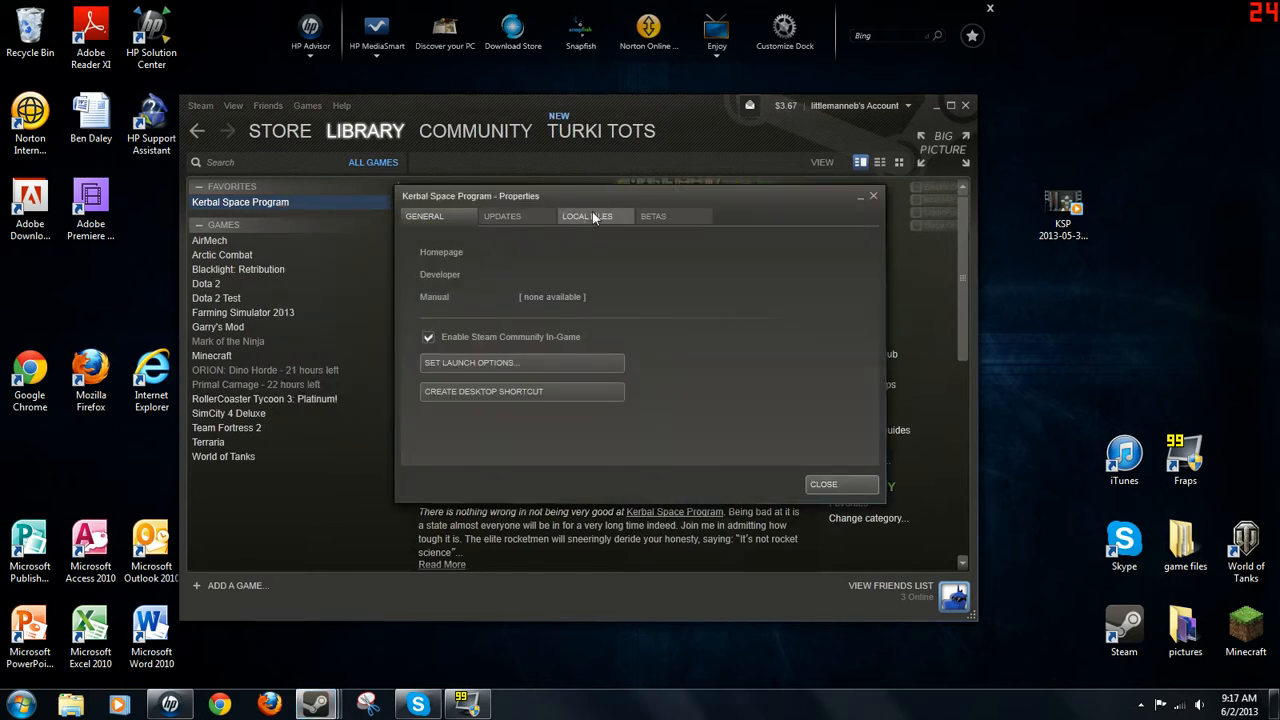
Step: Switch the Properties window to the Local Files settings
{"action": "left_click", "coordinate": [586, 216]}
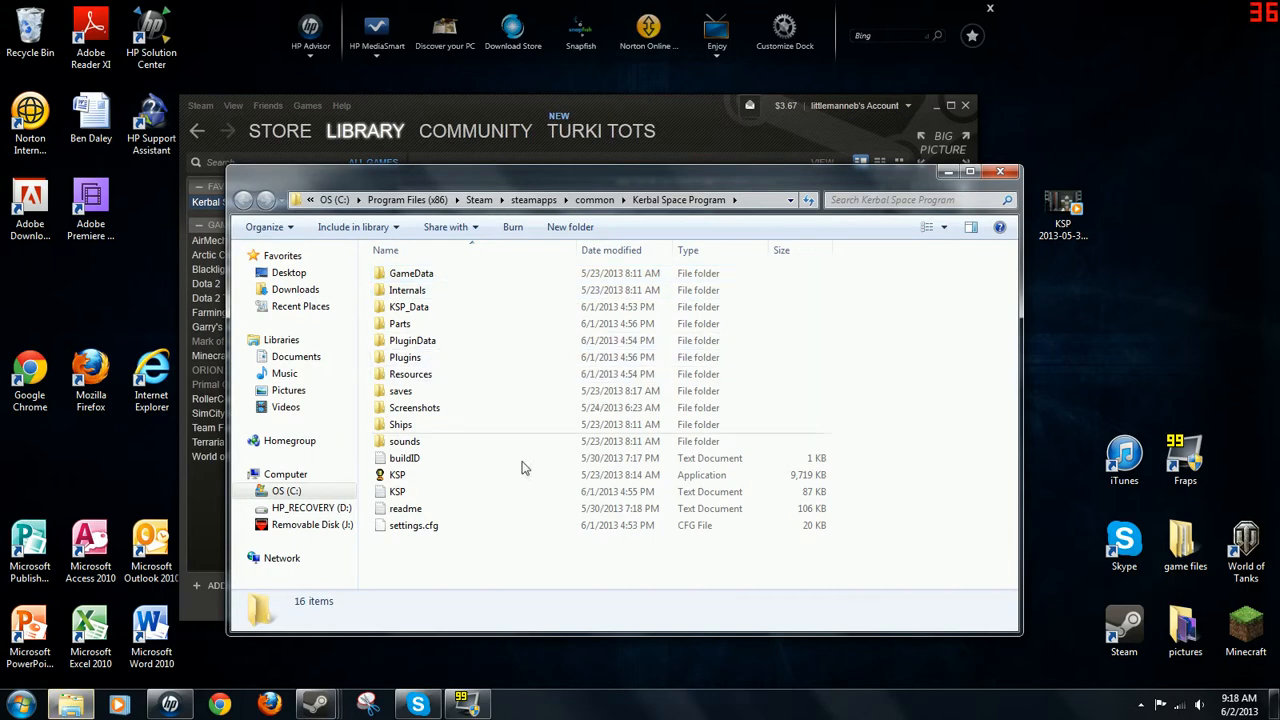
{"action": "mouse_move", "coordinate": [444, 384]}
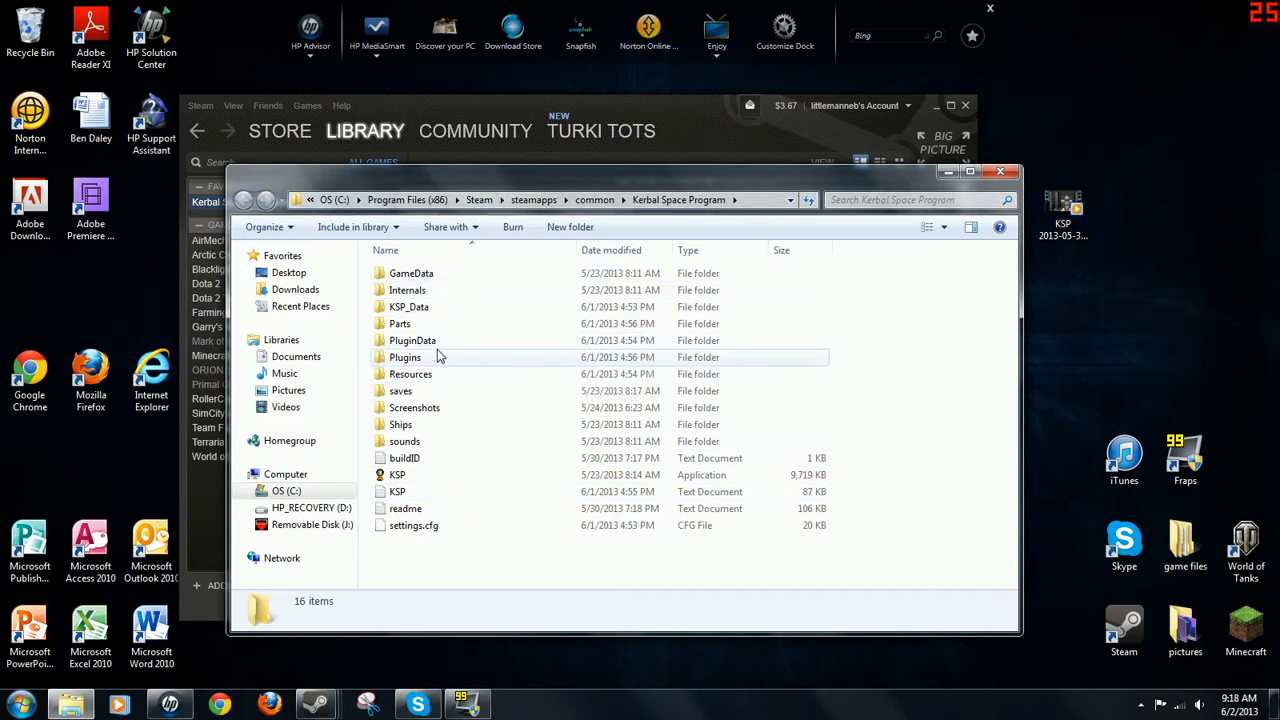
{"action": "mouse_move", "coordinate": [408, 290]}
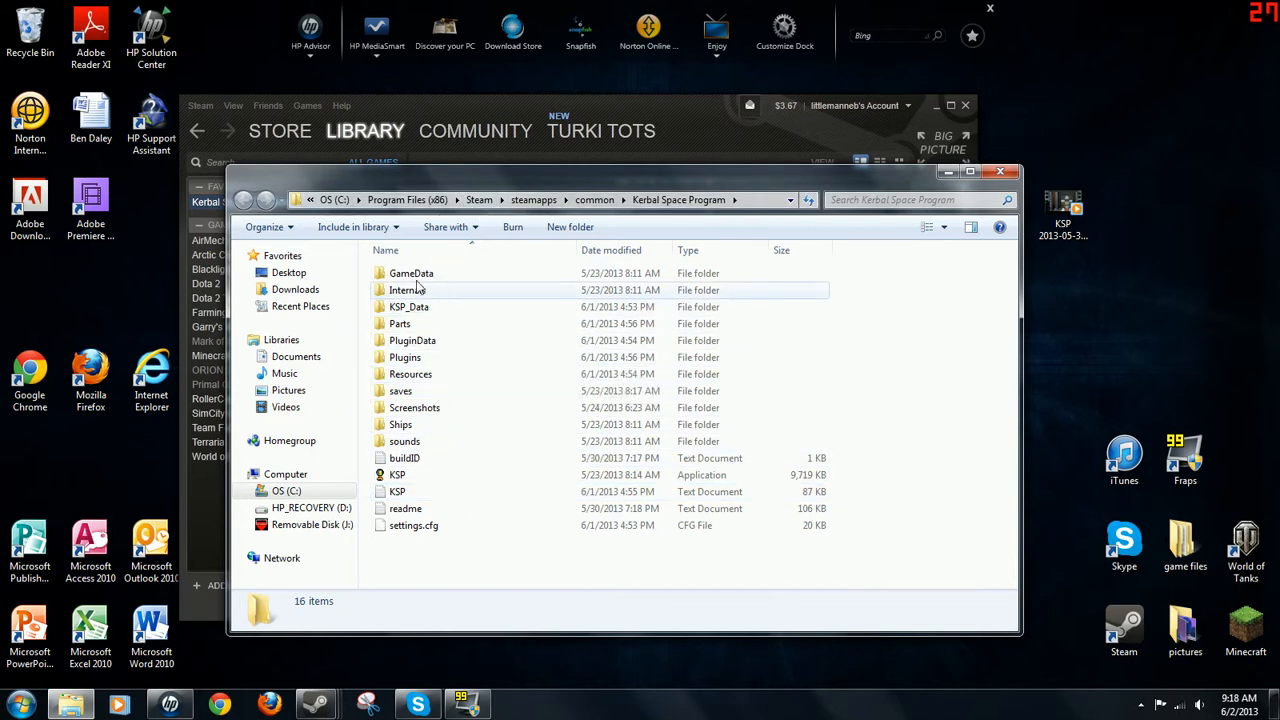
{"action": "double_click", "coordinate": [400, 324]}
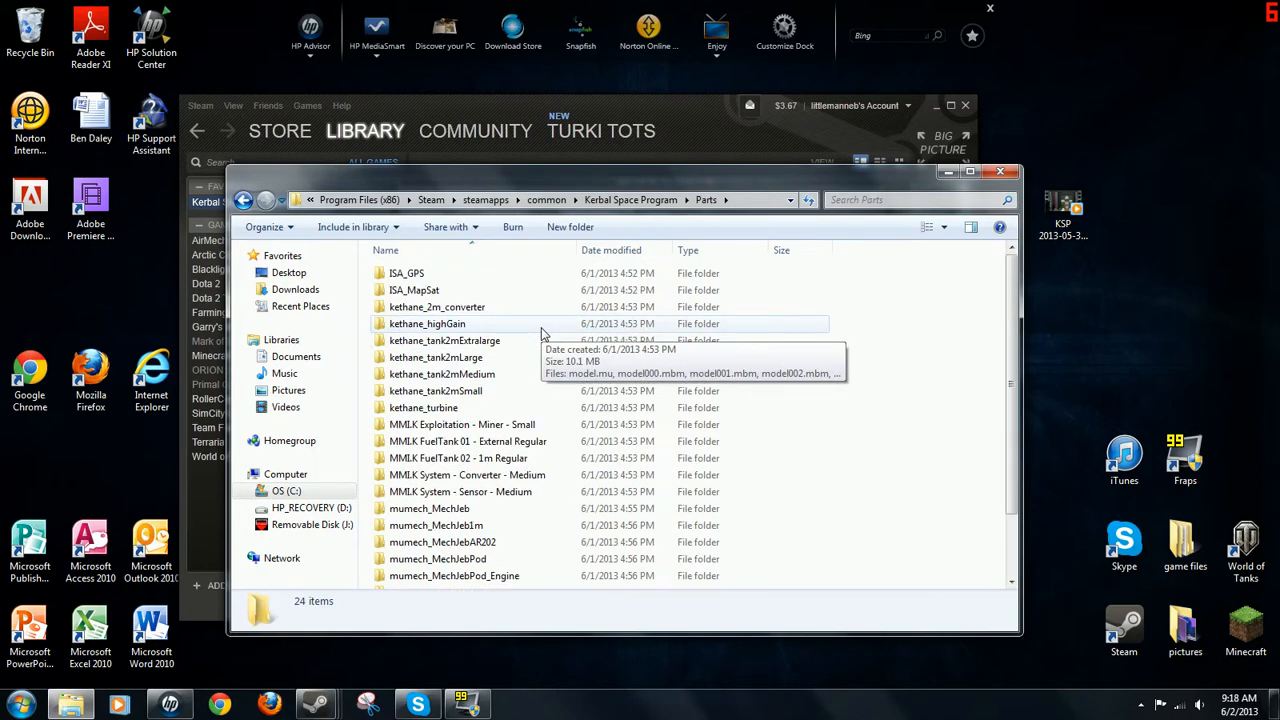
{"action": "mouse_move", "coordinate": [800, 290]}
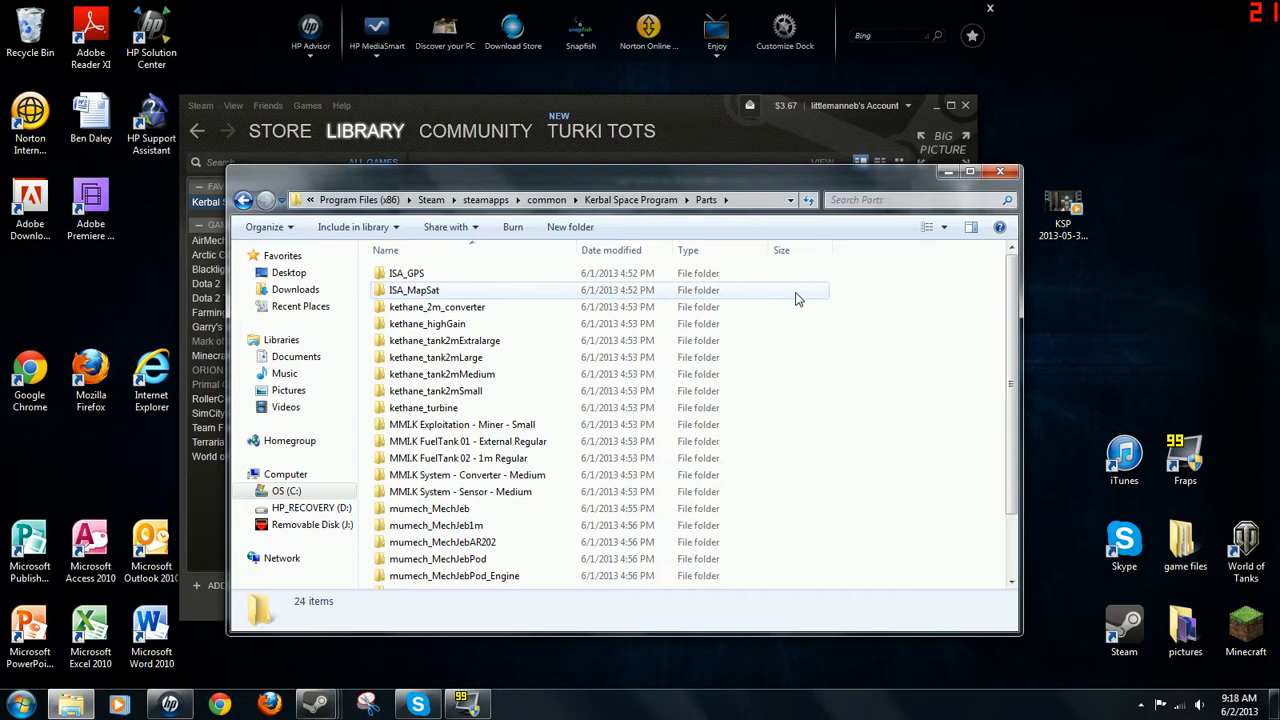
{"action": "scroll", "scroll_direction": "down", "scroll_amount": 3}
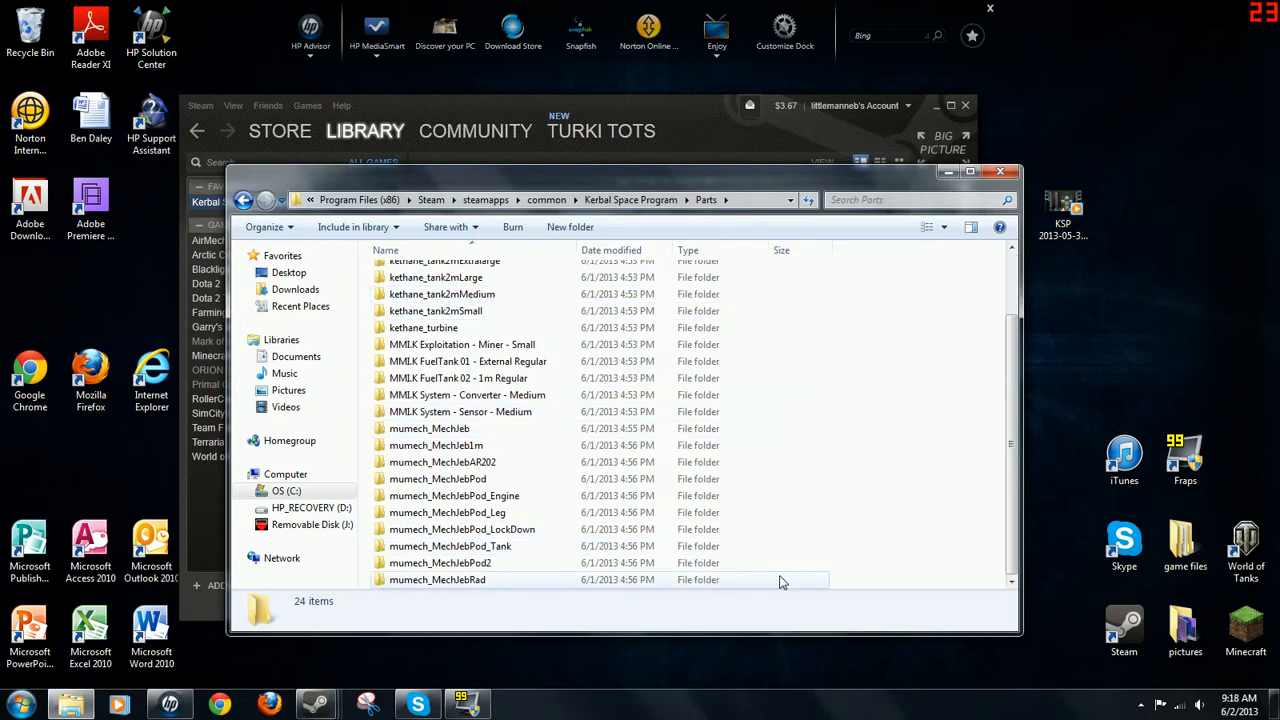
{"action": "scroll", "scroll_direction": "up", "scroll_amount": 3}
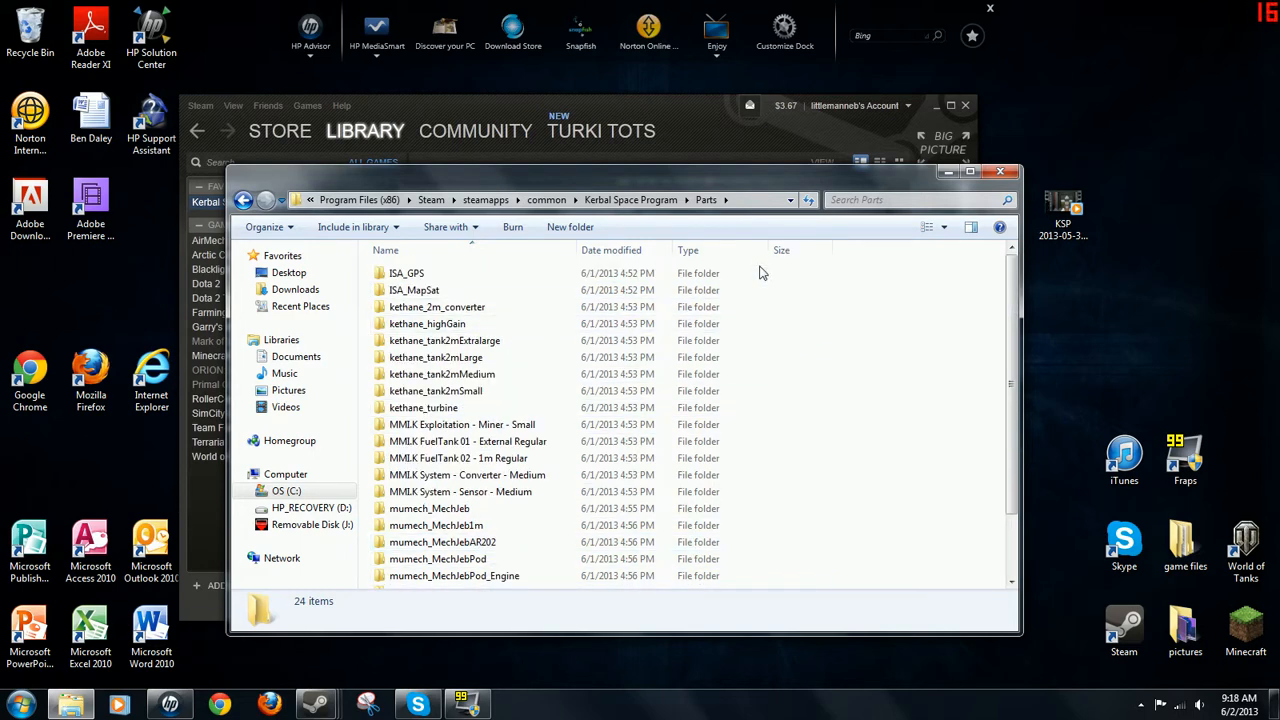
{"action": "scroll", "scroll_direction": "down", "scroll_amount": 3}
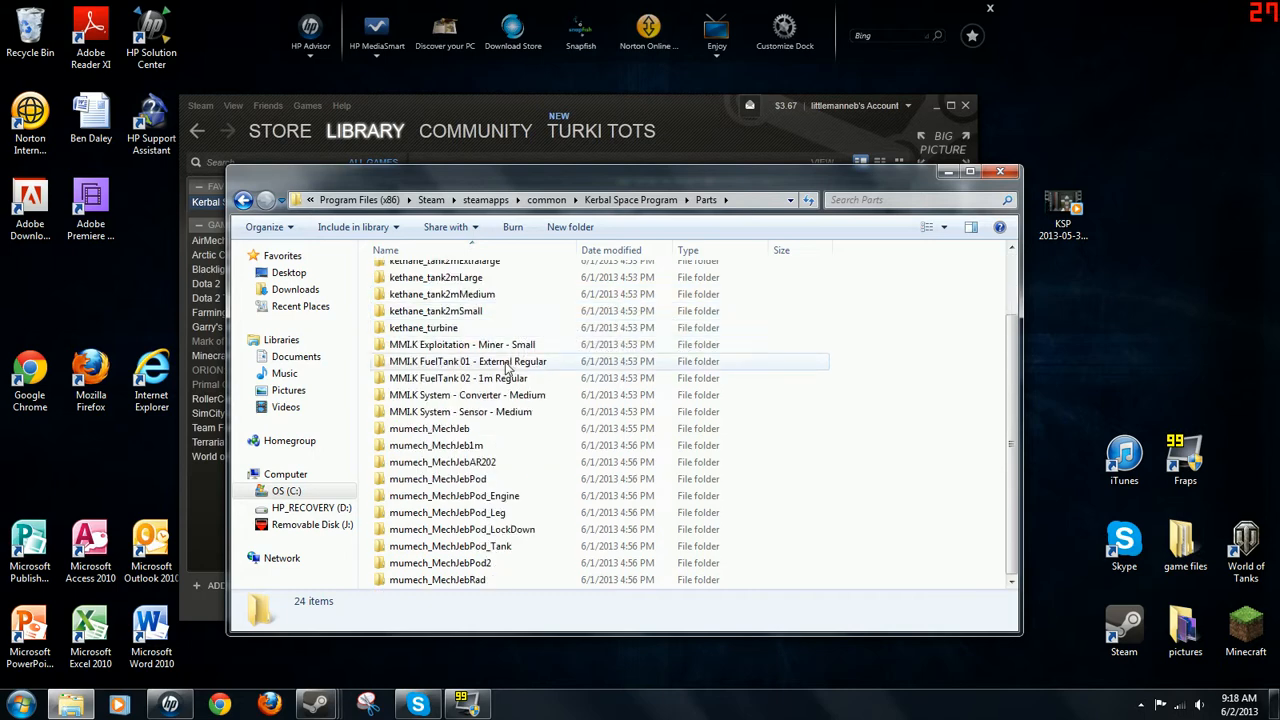
{"action": "scroll", "scroll_direction": "up", "scroll_amount": 3}
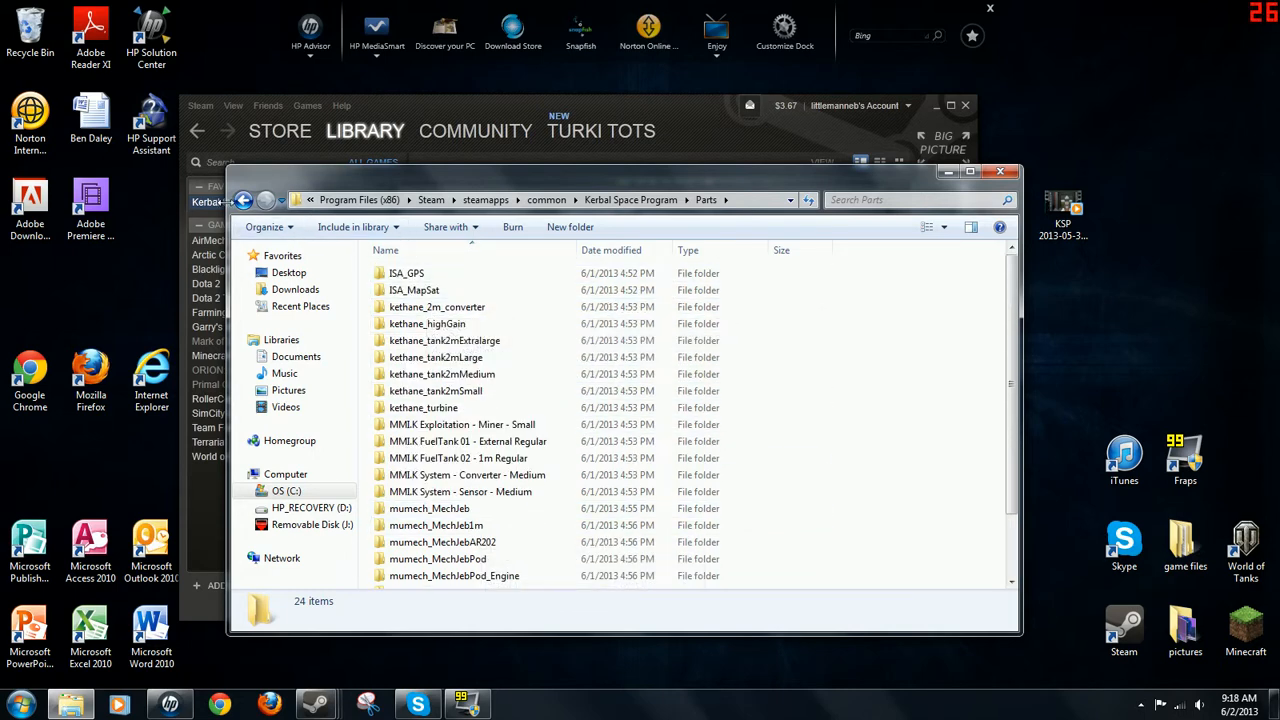
{"action": "scroll", "scroll_direction": "down", "scroll_amount": 3}
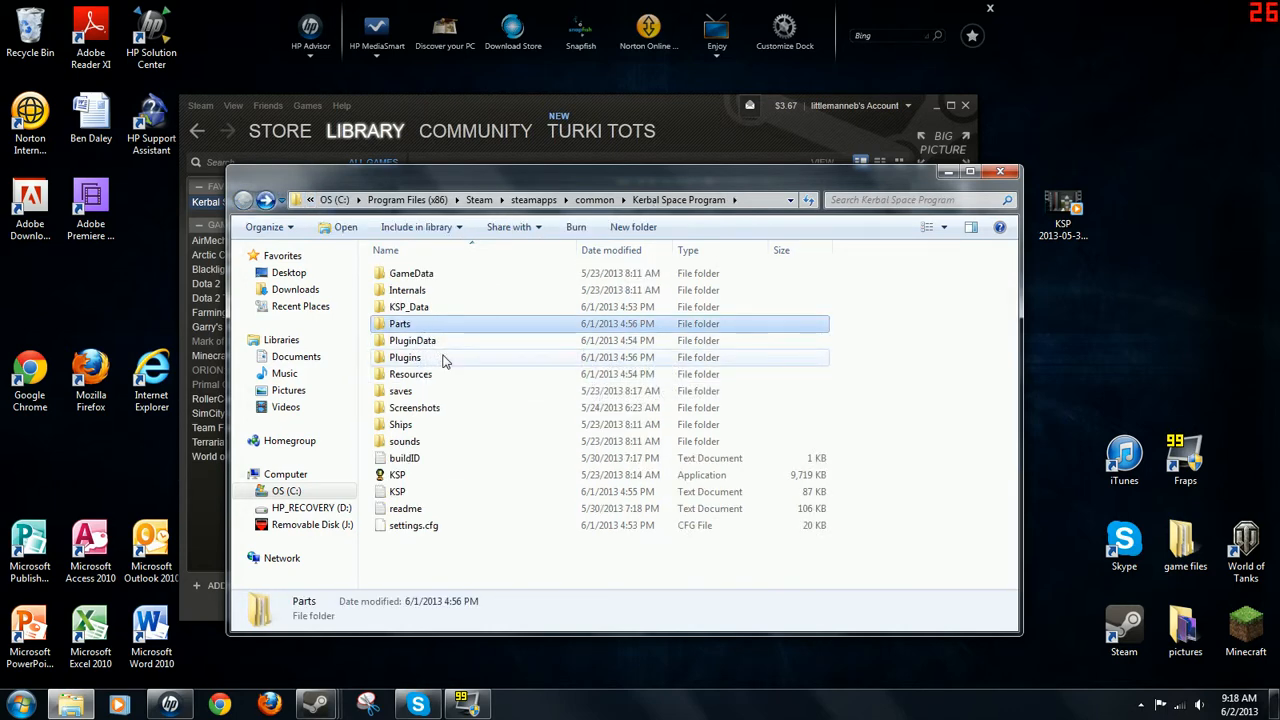
Step: Close the Properties window and start Kerbal Space Program with Play
{"action": "double_click", "coordinate": [404, 356]}
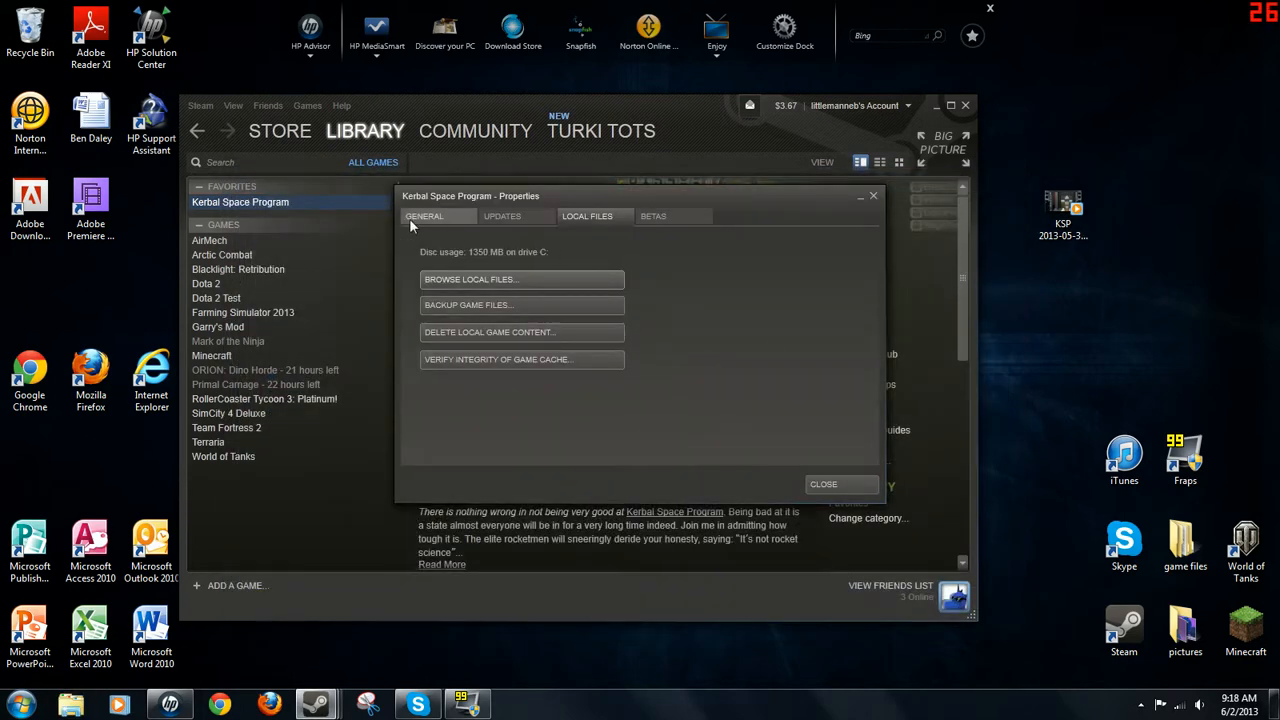
{"action": "left_click", "coordinate": [824, 484]}
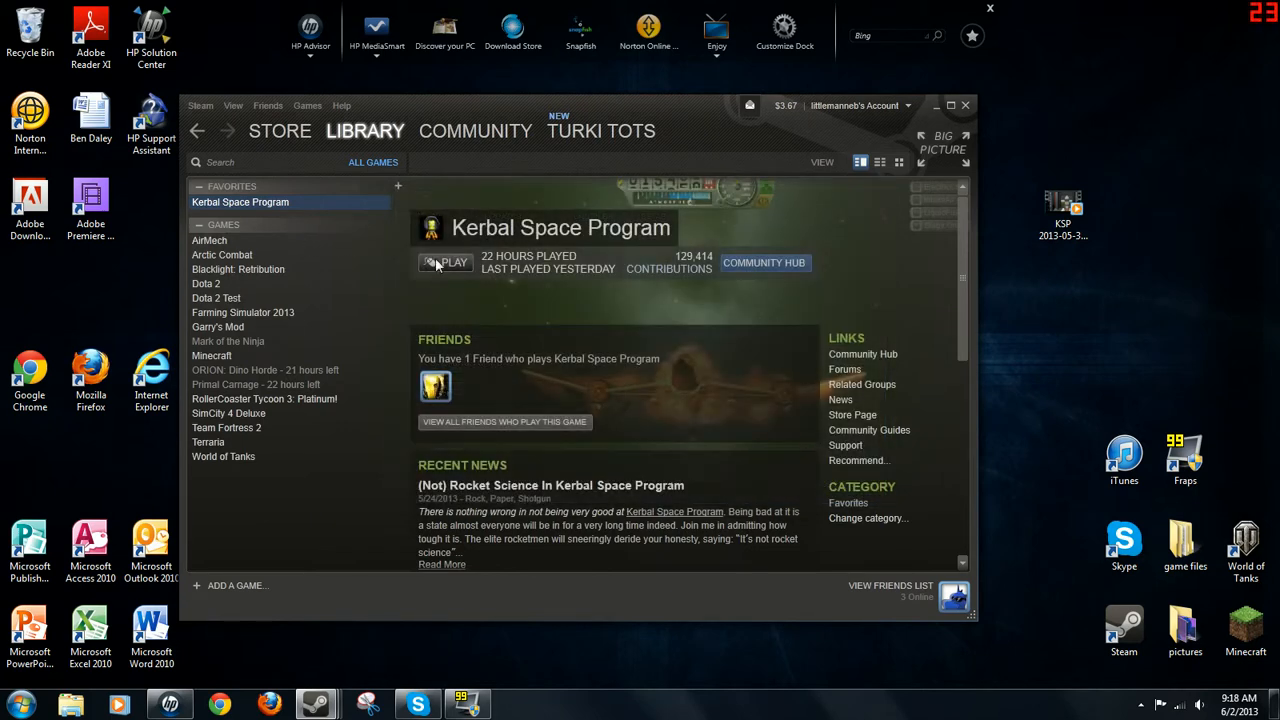
{"action": "left_click", "coordinate": [444, 262]}
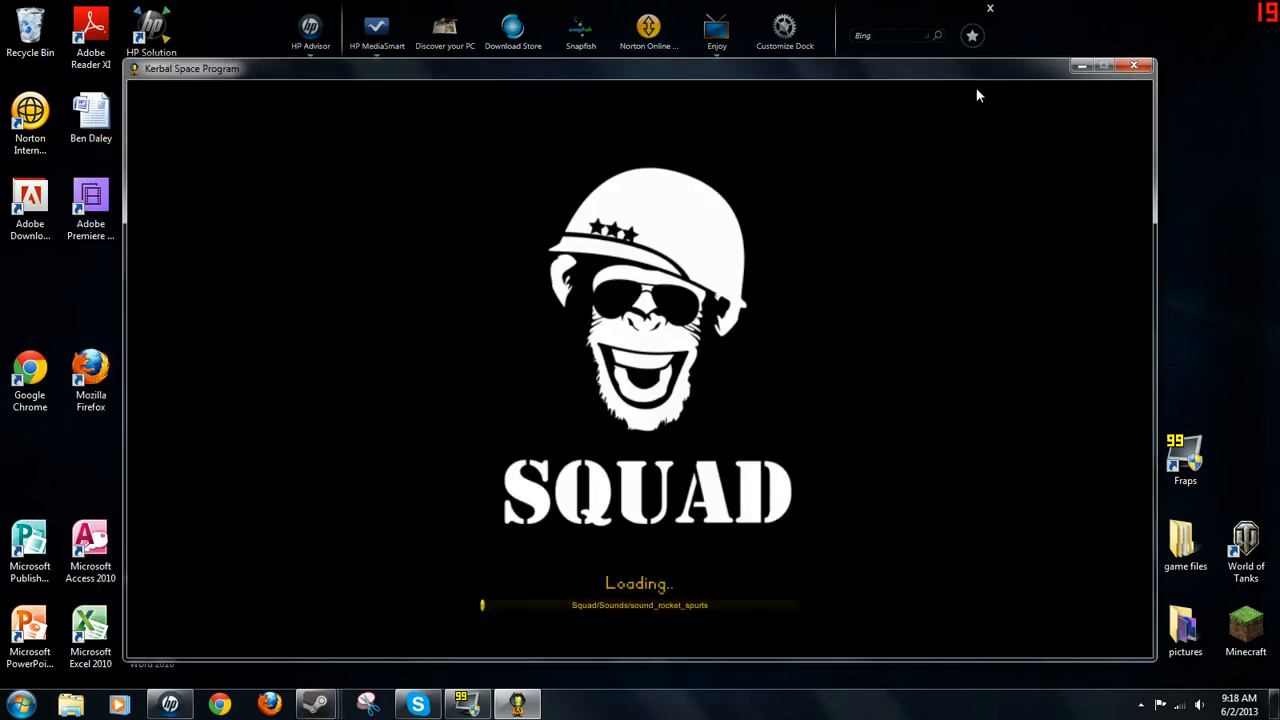
{"action": "mouse_move", "coordinate": [984, 120]}
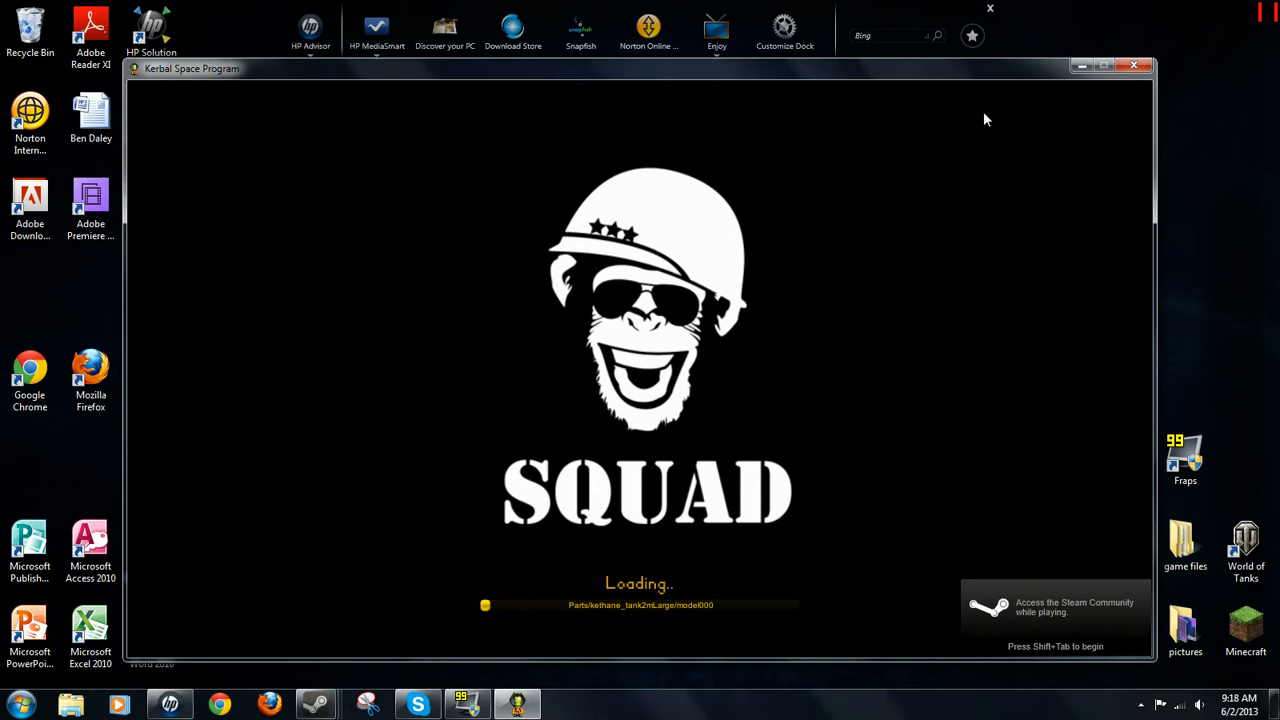
{"action": "mouse_move", "coordinate": [956, 370]}
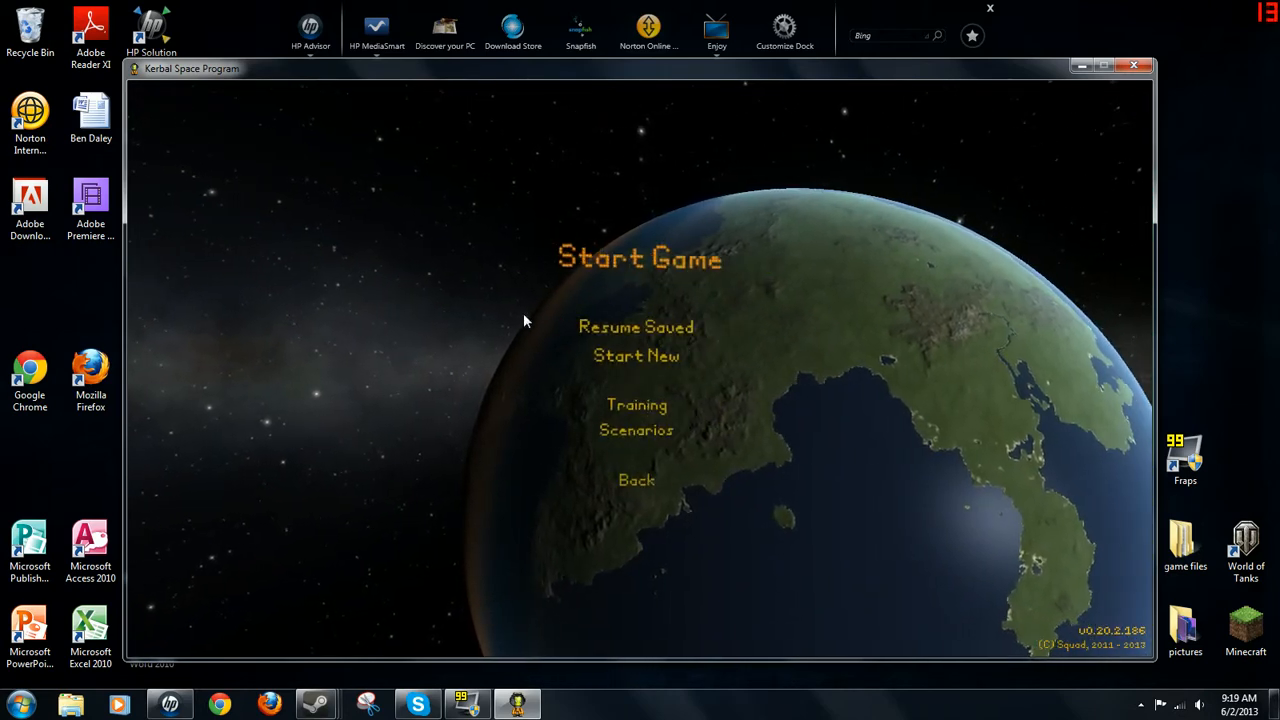
Step: Resume the TurkiTots saved game and continue into the Space Center
{"action": "left_click", "coordinate": [636, 328]}
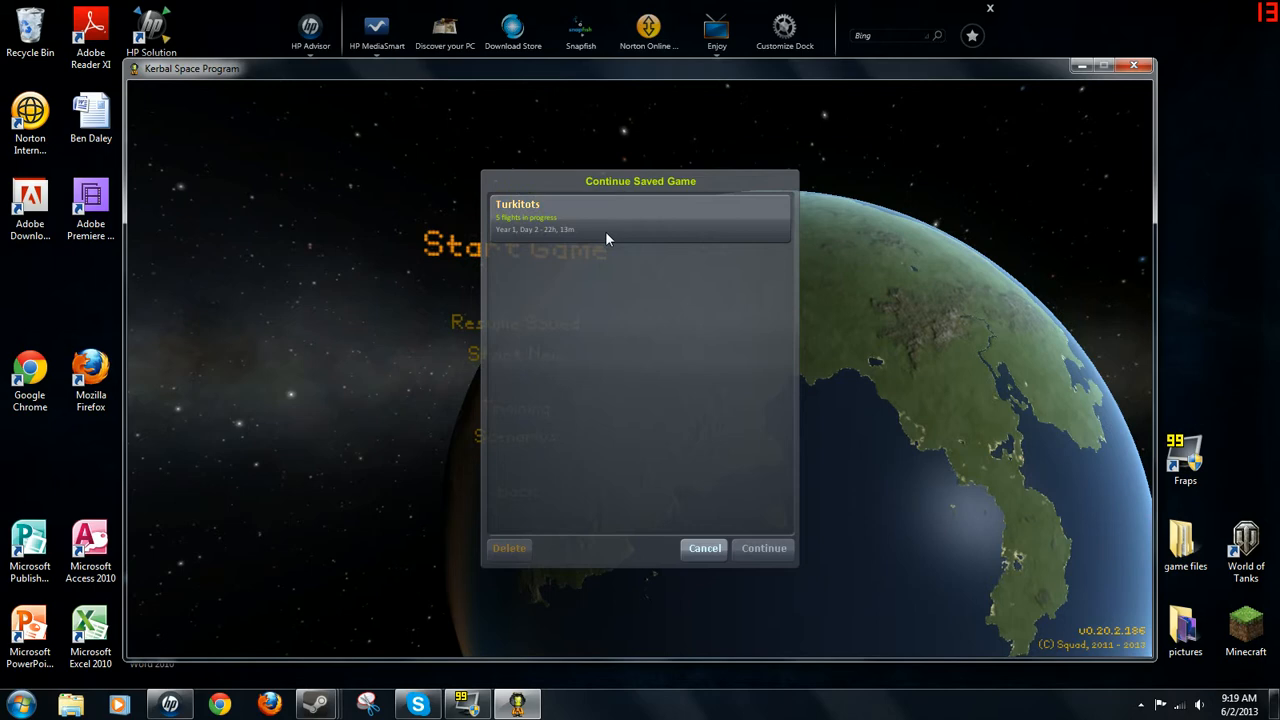
{"action": "left_click", "coordinate": [764, 548]}
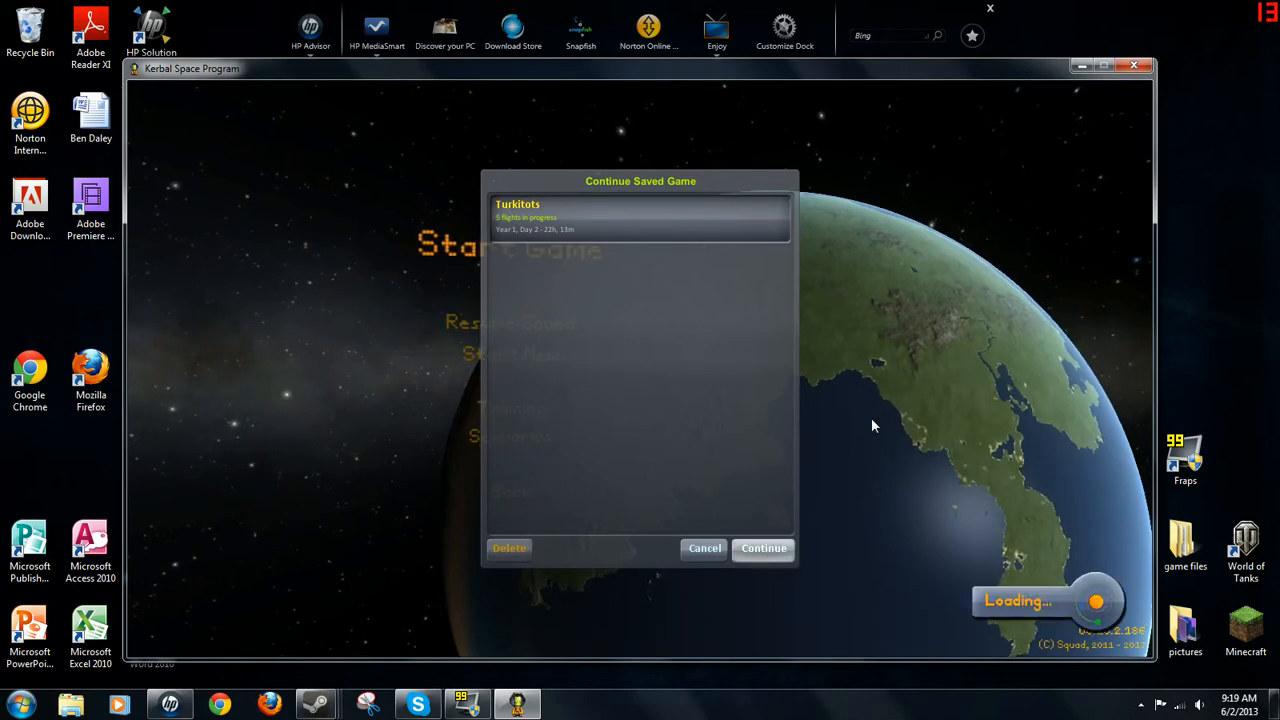
{"action": "left_click", "coordinate": [764, 548]}
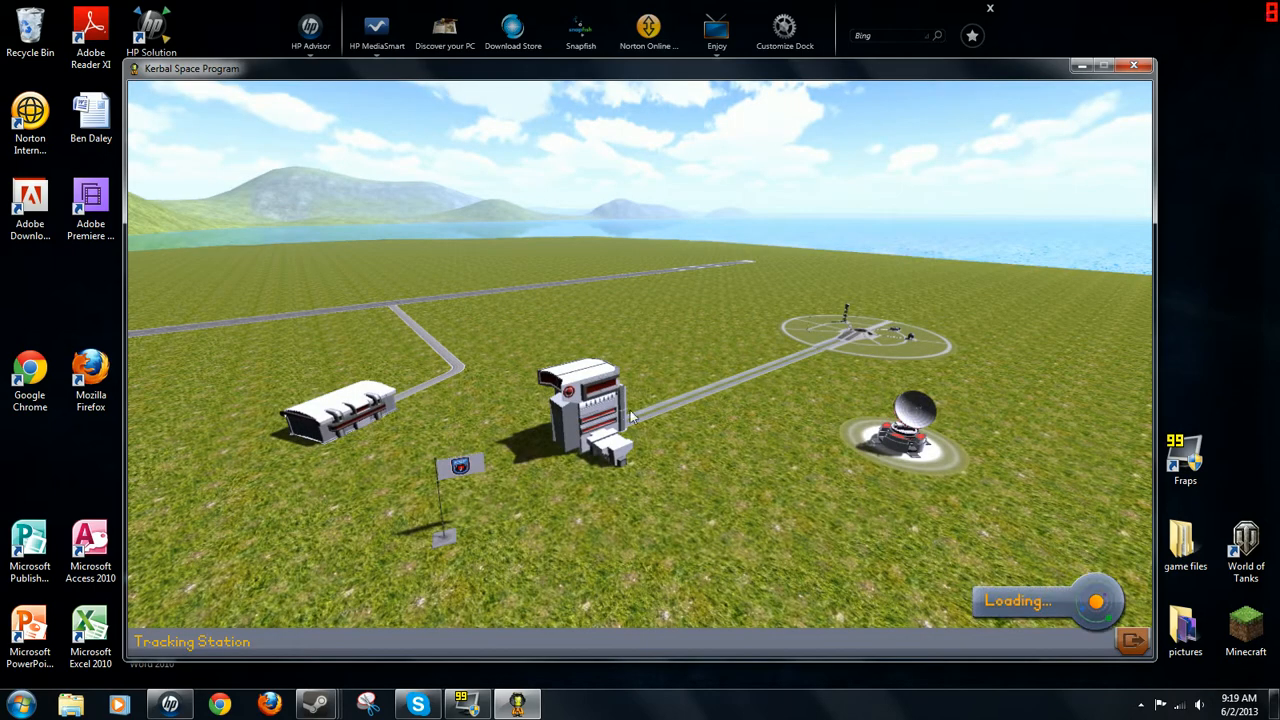
{"action": "mouse_move", "coordinate": [596, 440]}
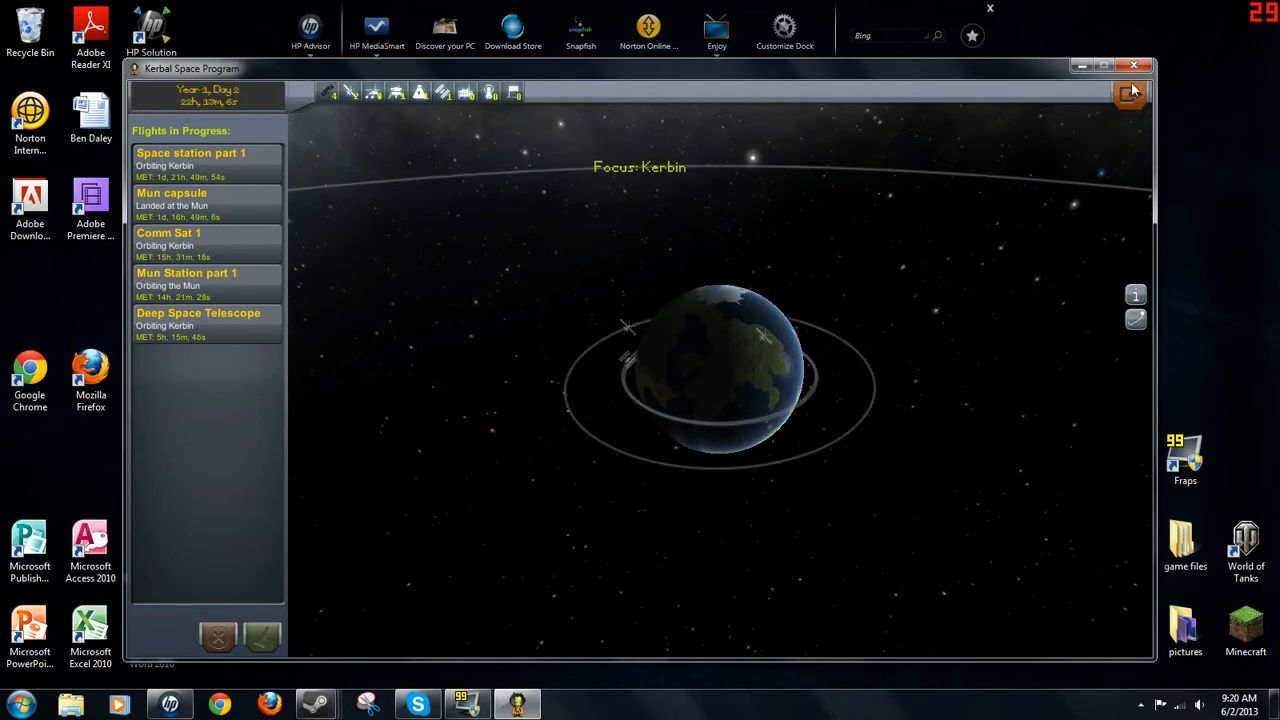
Step: Exit the Tracking Station back to the Space Center view
{"action": "left_click", "coordinate": [1130, 96]}
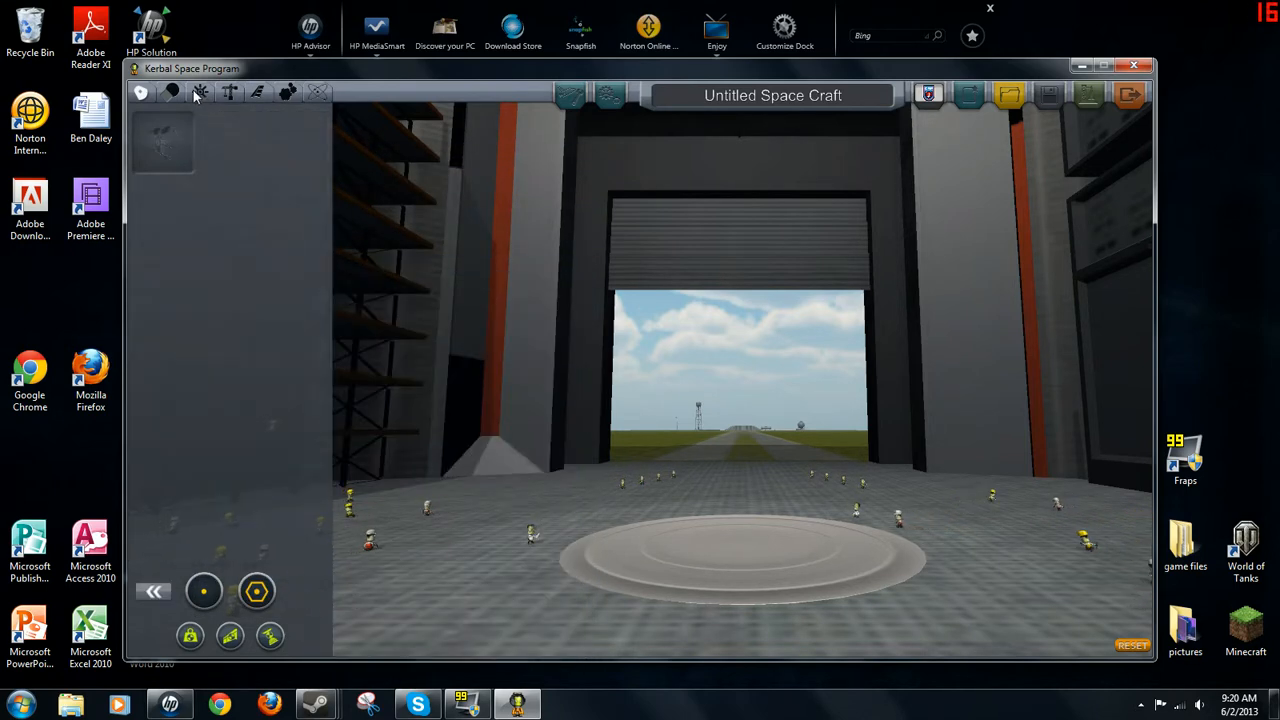
Step: Browse three VAB part categories, including fuel tanks and structural parts, to reveal mod parts
{"action": "left_click", "coordinate": [168, 92]}
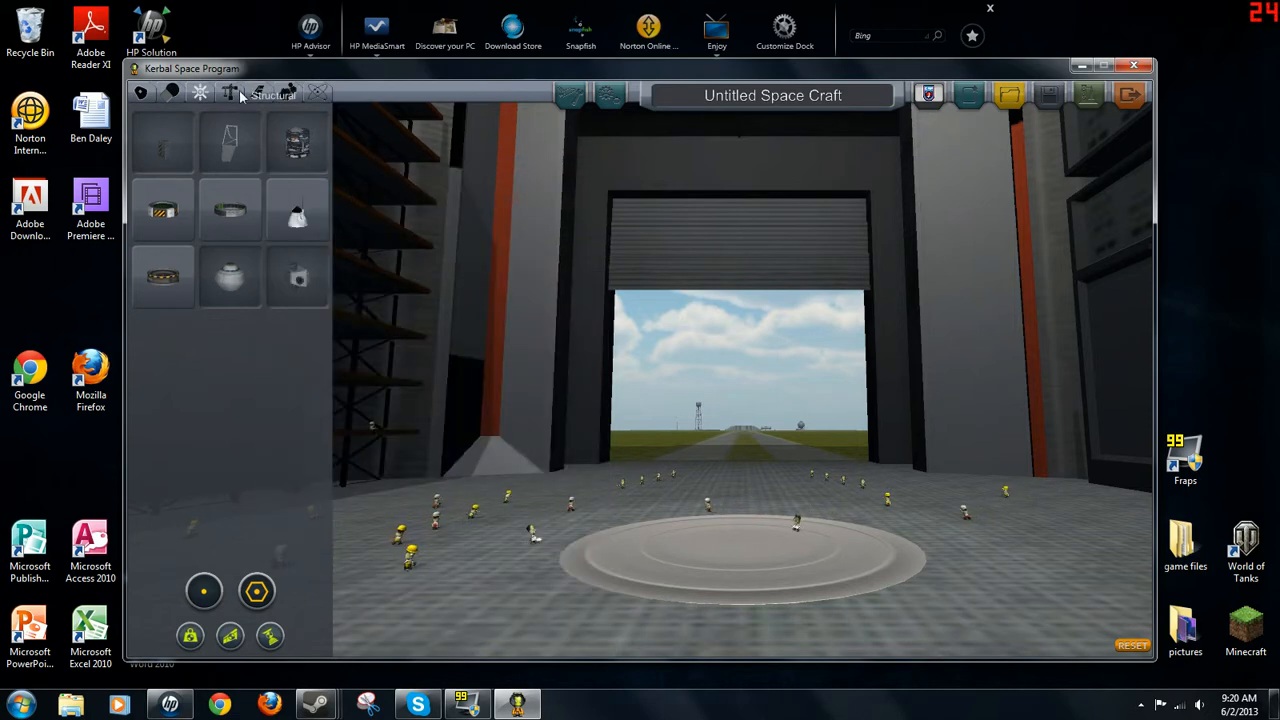
{"action": "left_click", "coordinate": [228, 92]}
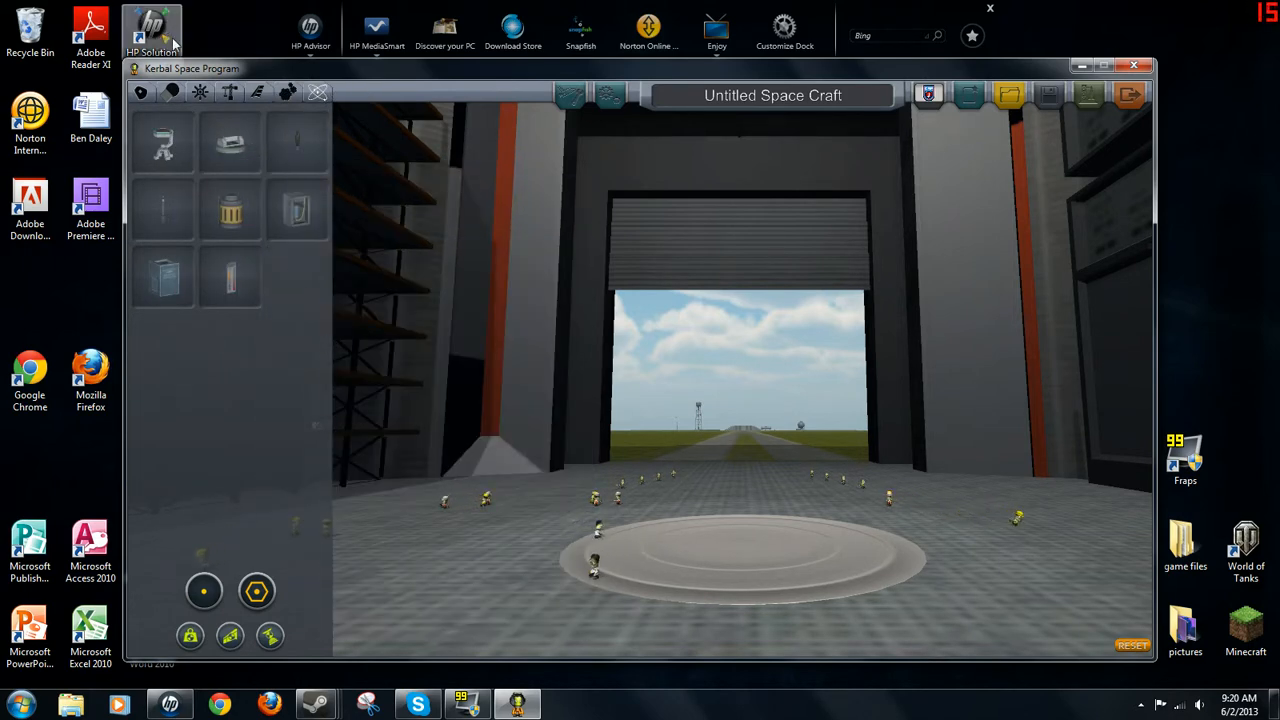
{"action": "left_click", "coordinate": [140, 92]}
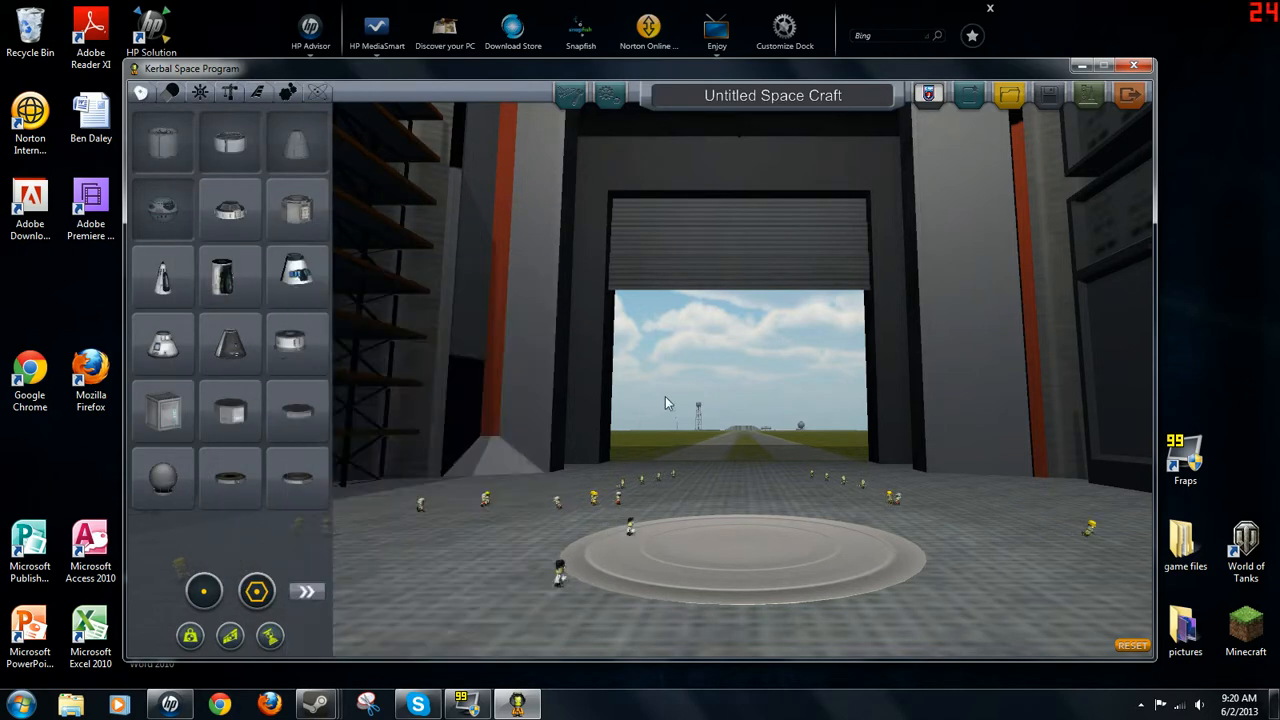